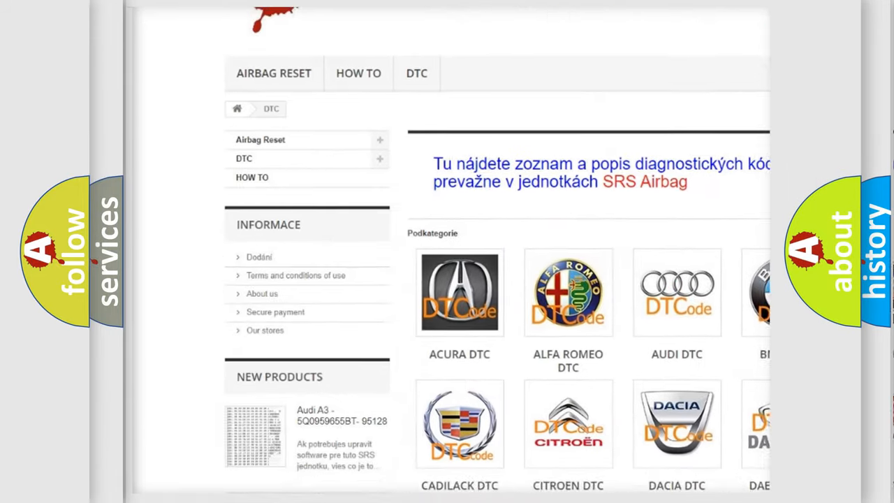
# Scroll the DTC category page down to reveal Chevrolet, Ford and Hummer subcategories.
pyautogui.scroll(-3)
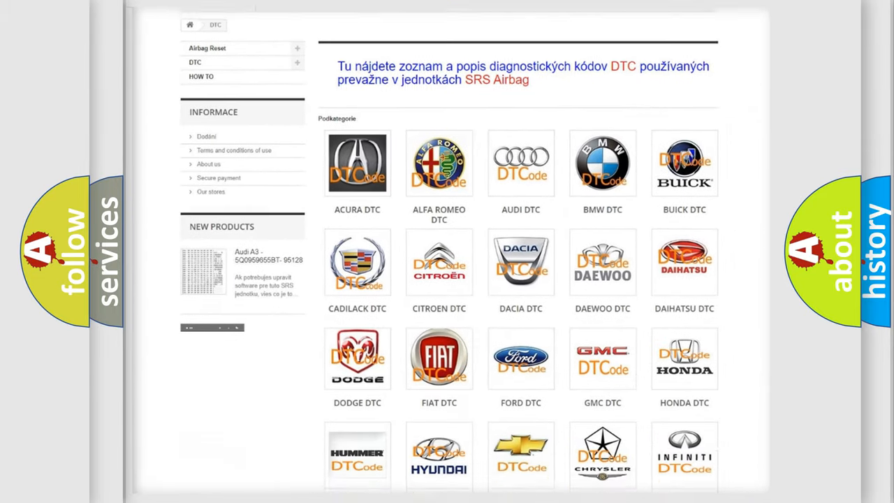
pyautogui.scroll(-3)
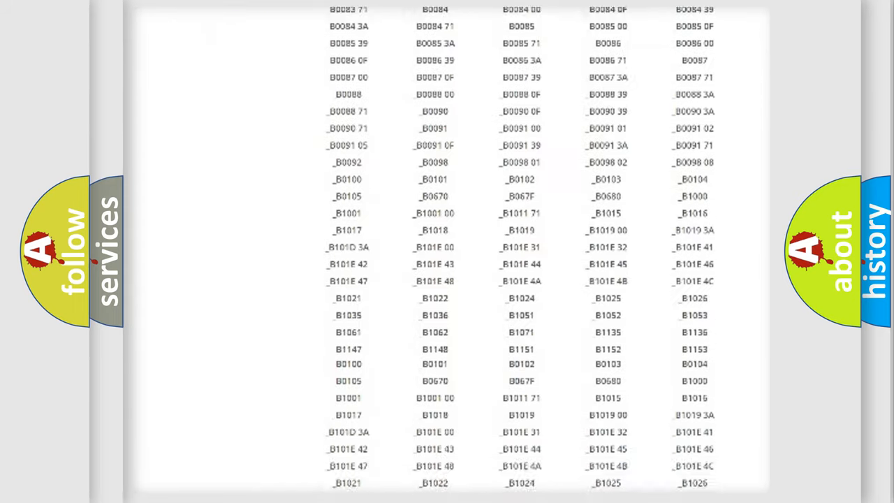
# Scroll through the B and U diagnostic code list toward the page footer and back.
pyautogui.scroll(-3)
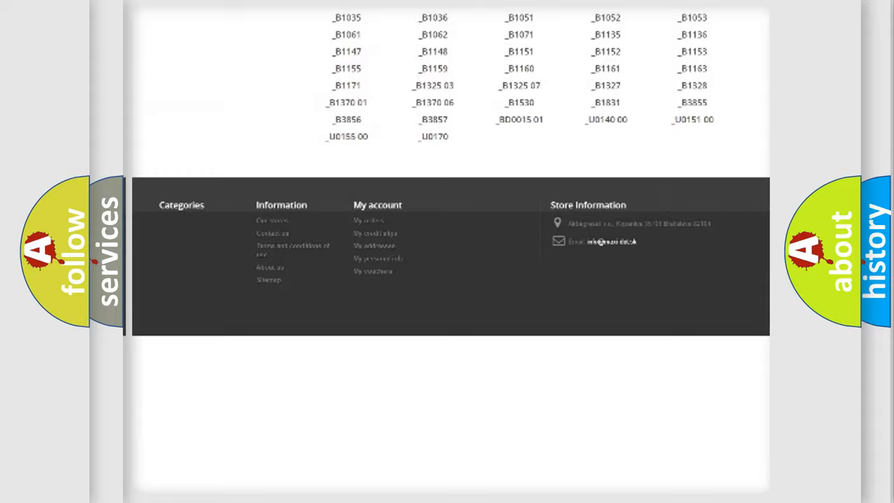
pyautogui.scroll(3)
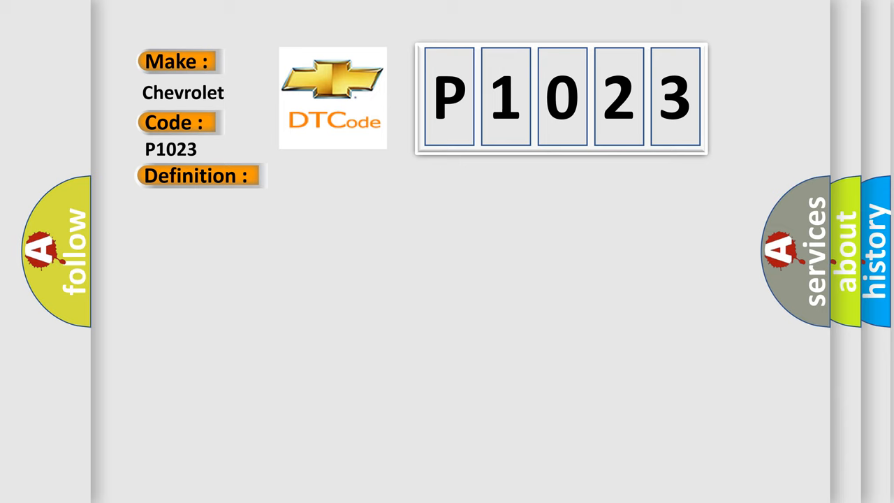
# Advance the slideshow to the Chevrolet P1023 slide with its 10.5 V monitoring description.
pyautogui.click(197, 176)
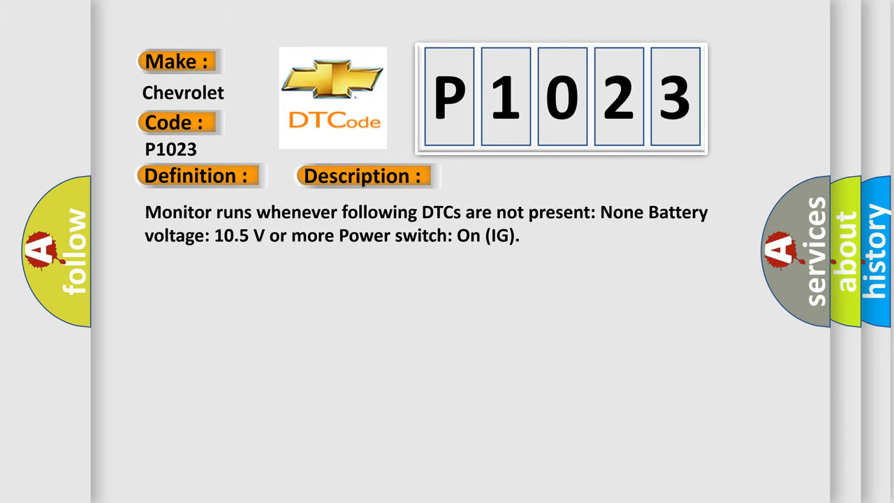